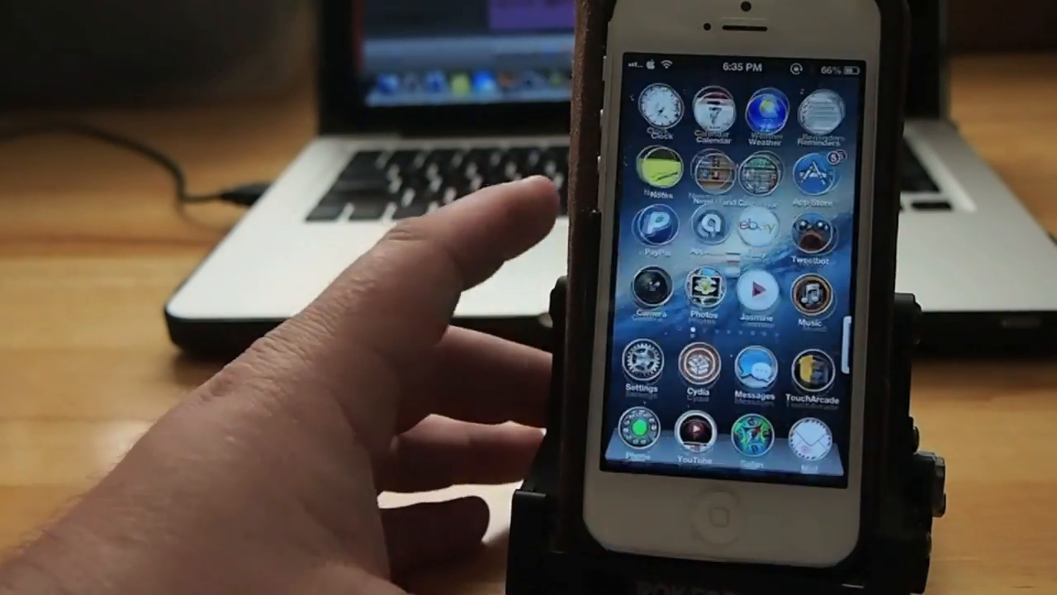
# Step: Swipe to the Spotlight search page so the MiniPlayer bar floats above the keyboard
pyautogui.click(814, 377)
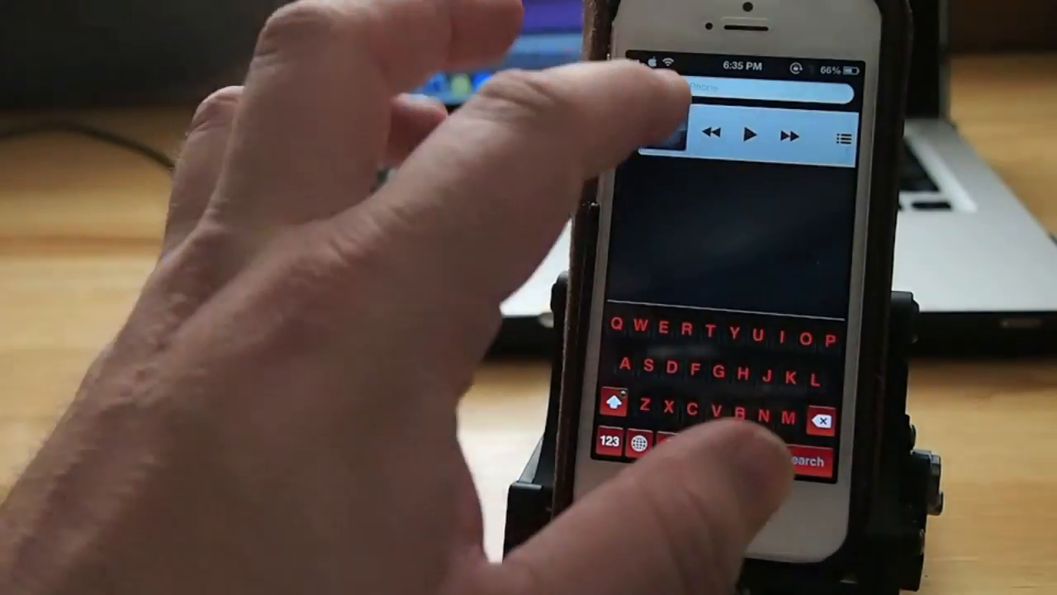
pyautogui.click(754, 136)
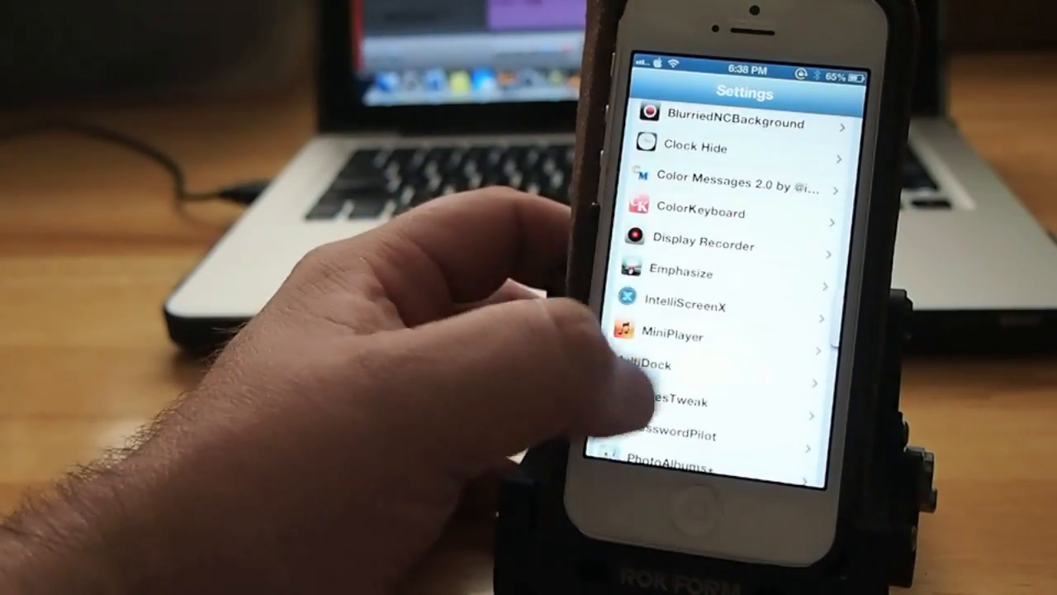
# Step: Scroll the Settings tweak list and enter MiniPlayer's preferences page
pyautogui.scroll(-3)
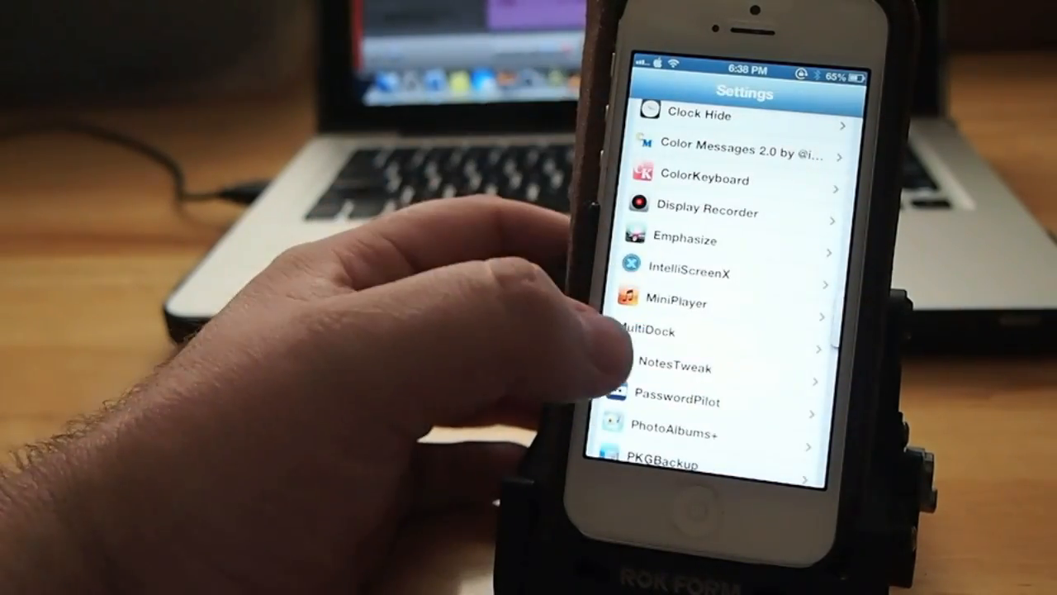
pyautogui.click(676, 303)
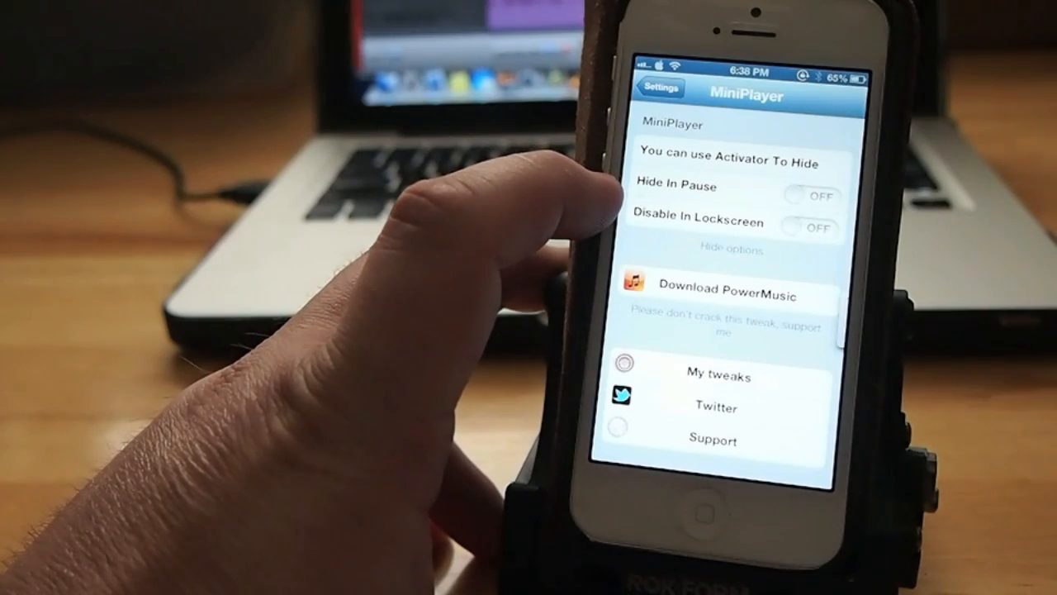
# Step: Switch Hide In Pause ON, pause the floating player, and return to the home screen
pyautogui.click(813, 197)
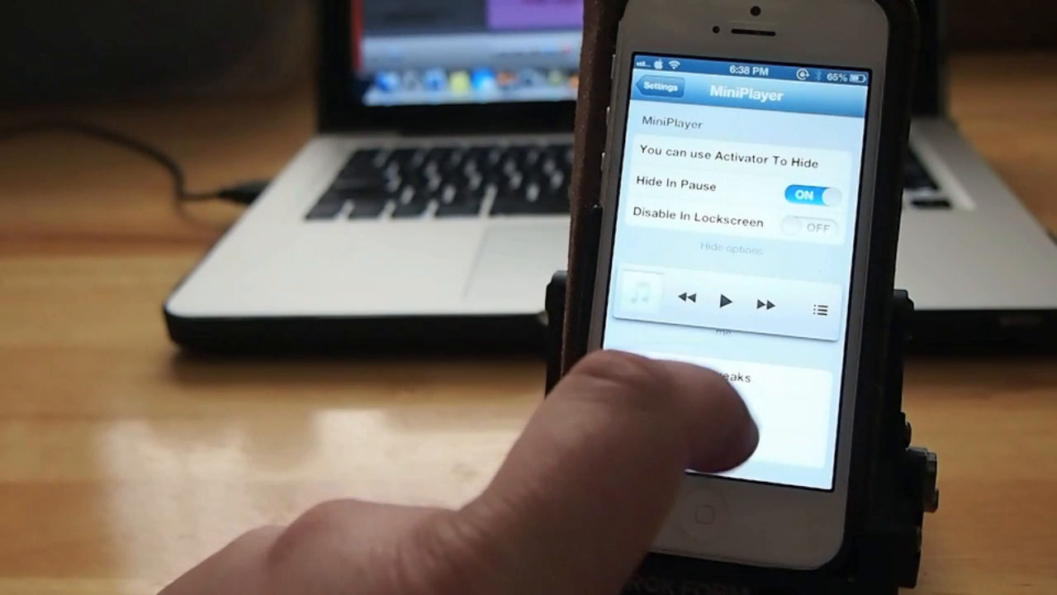
pyautogui.click(727, 301)
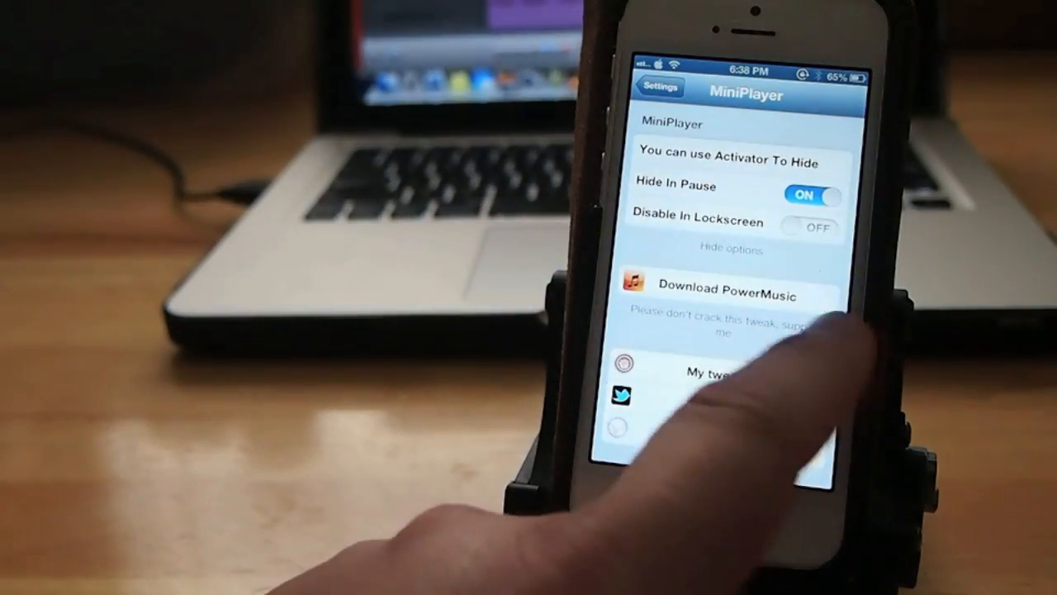
pyautogui.click(813, 195)
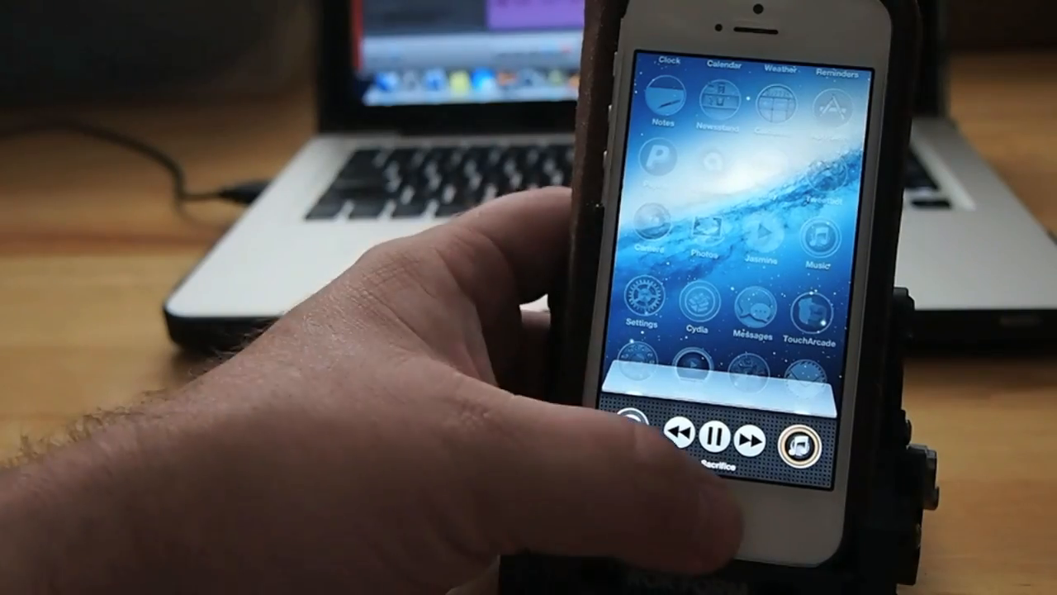
# Step: Jump from MiniPlayer's album art into Music and pause the playing Creed track
pyautogui.click(800, 441)
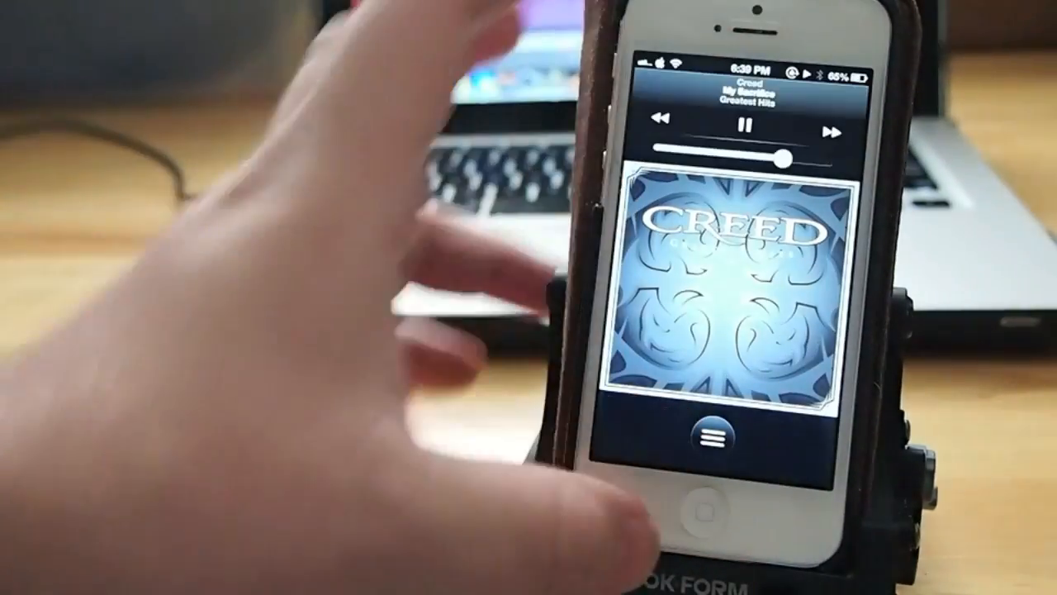
pyautogui.click(747, 123)
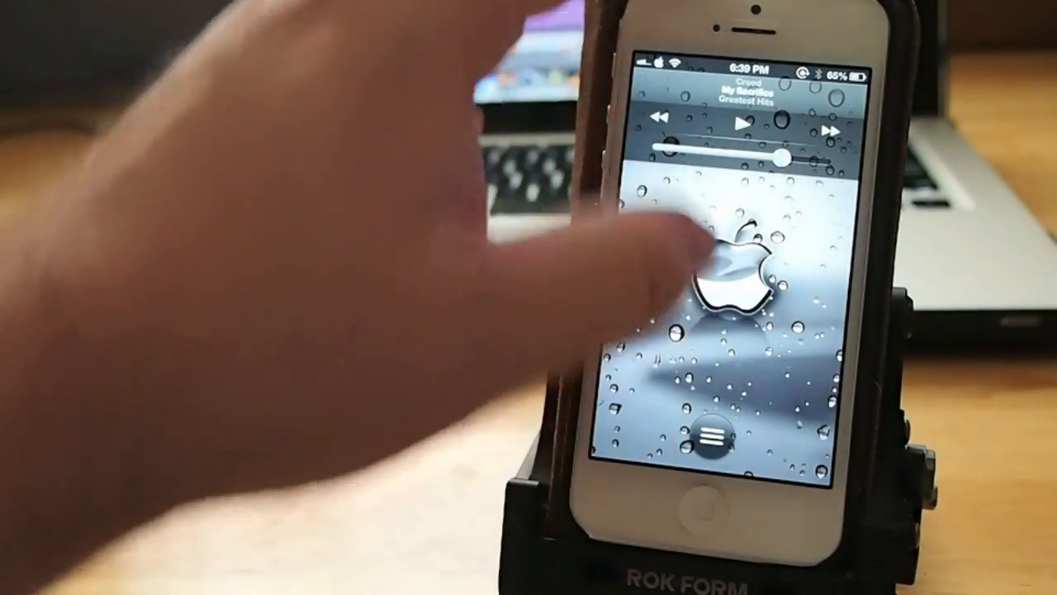
pyautogui.click(710, 437)
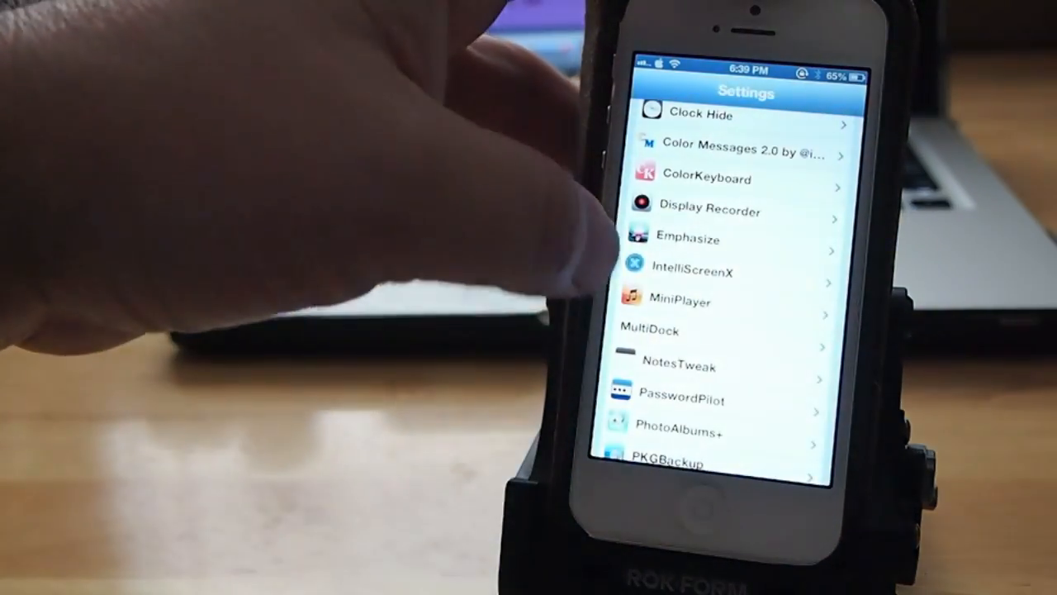
# Step: Leave Settings, launch Photos and enter the Camera Roll album
pyautogui.click(681, 300)
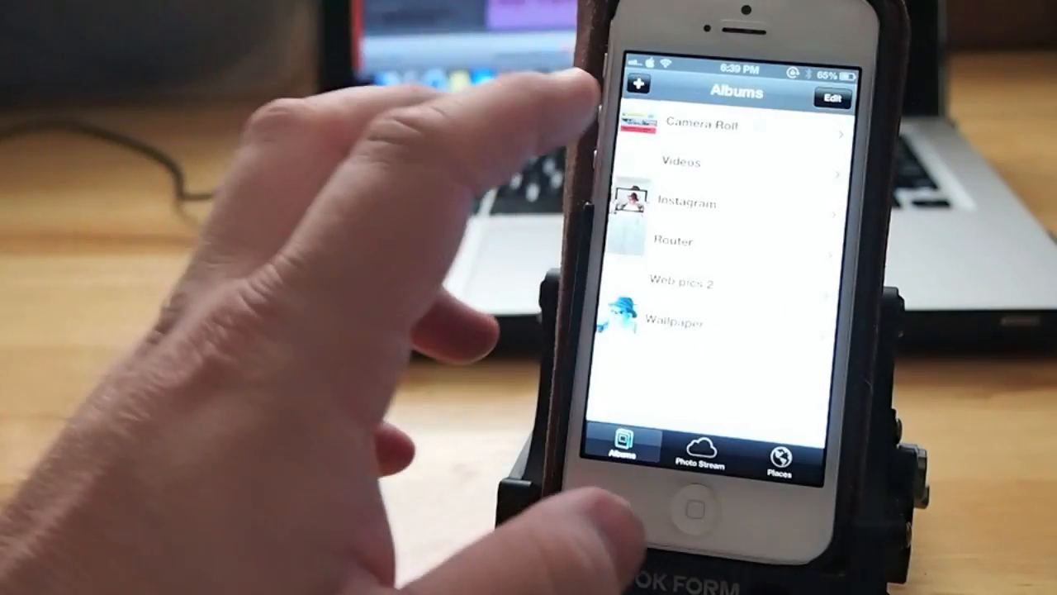
pyautogui.click(697, 129)
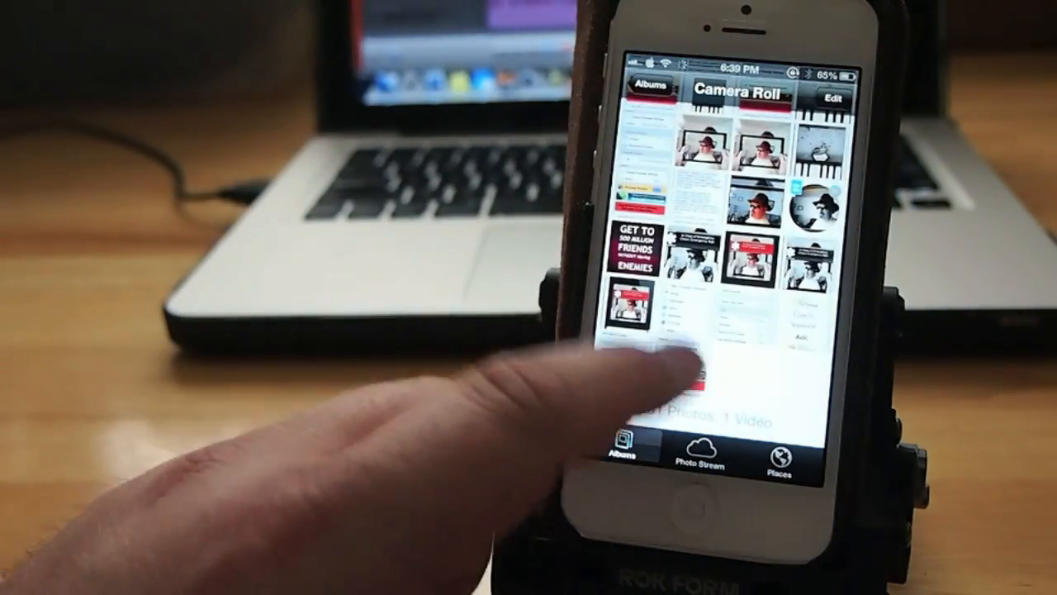